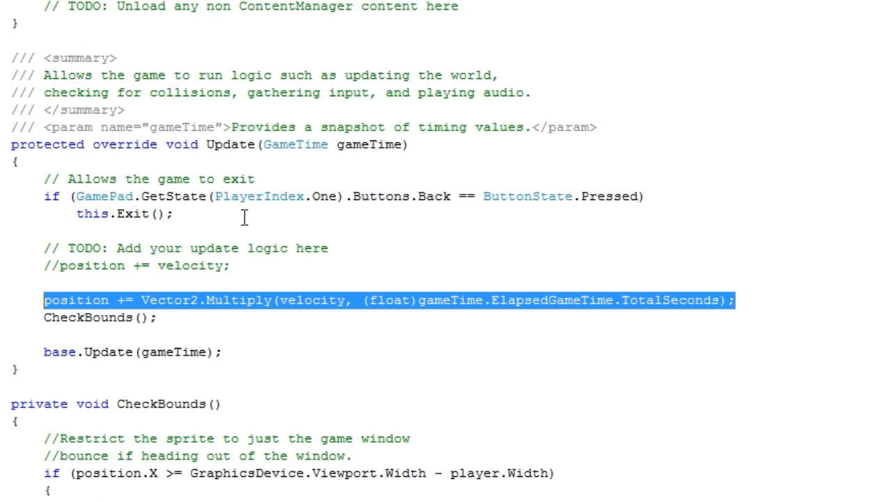
mouse_move(284, 183)
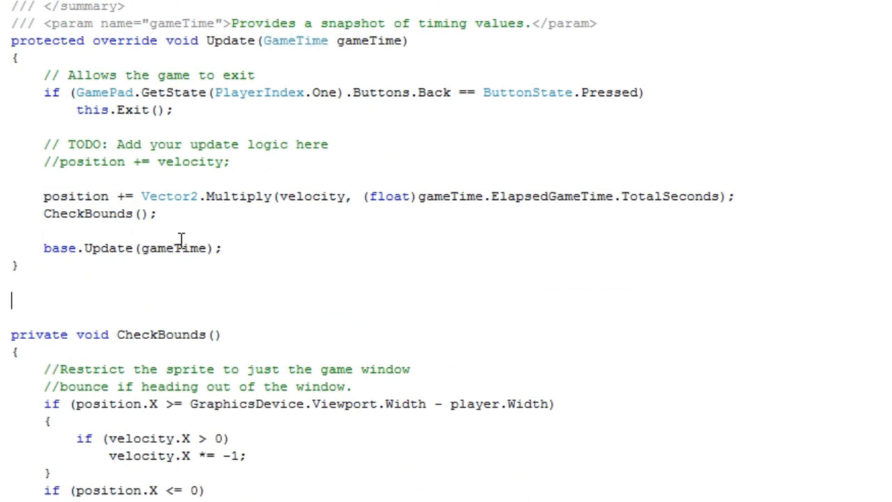
Below Update, declare float speedFromLoopTime(float speed), correcting the misspelled name.
type("float")
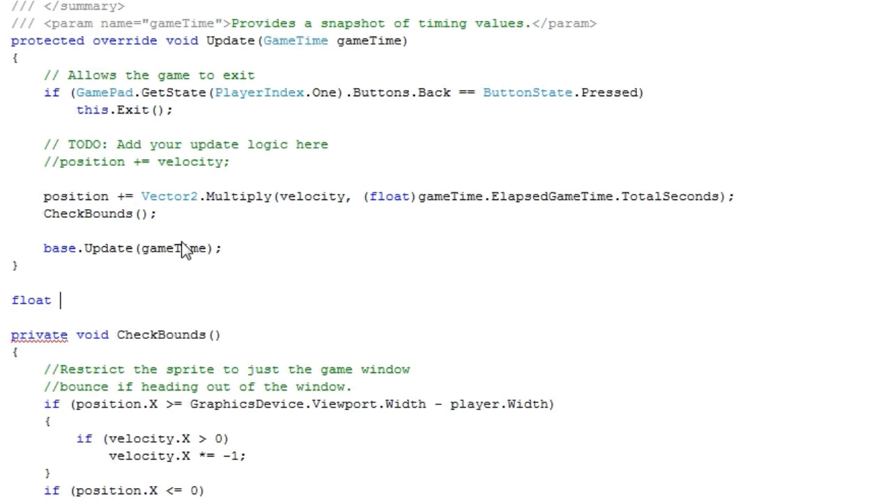
type("speed")
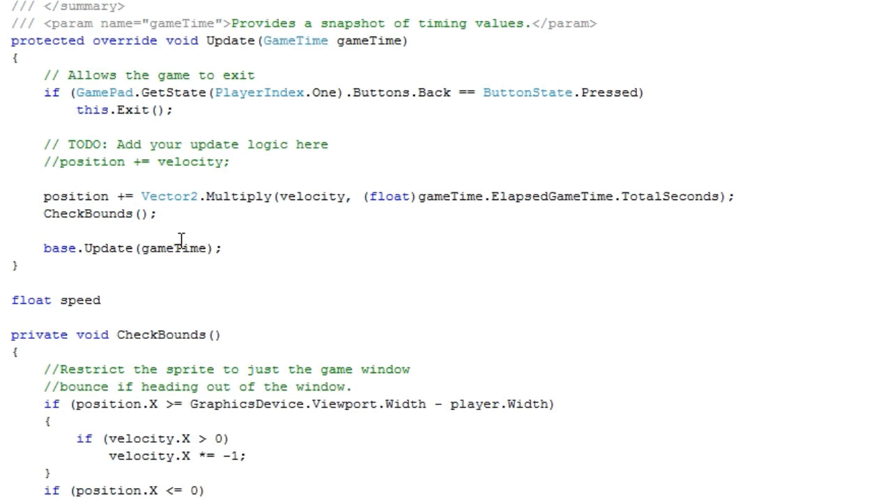
type("From")
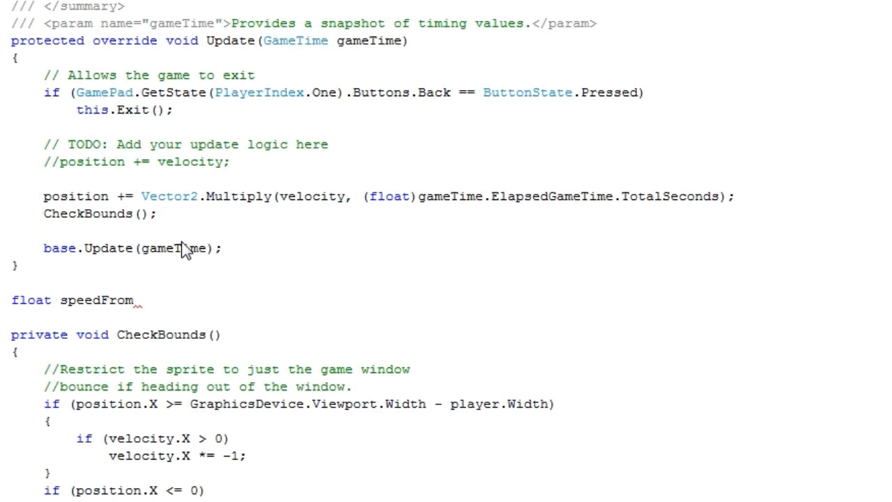
type("LoppTime")
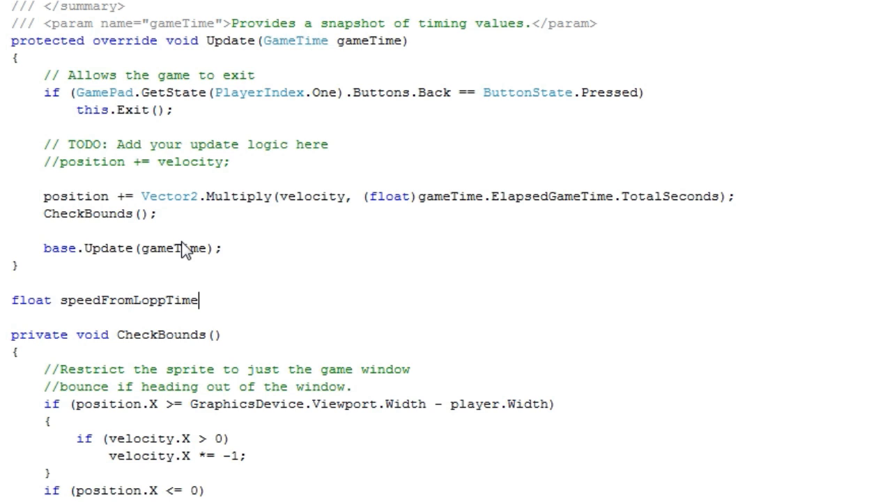
key("BackSpace")
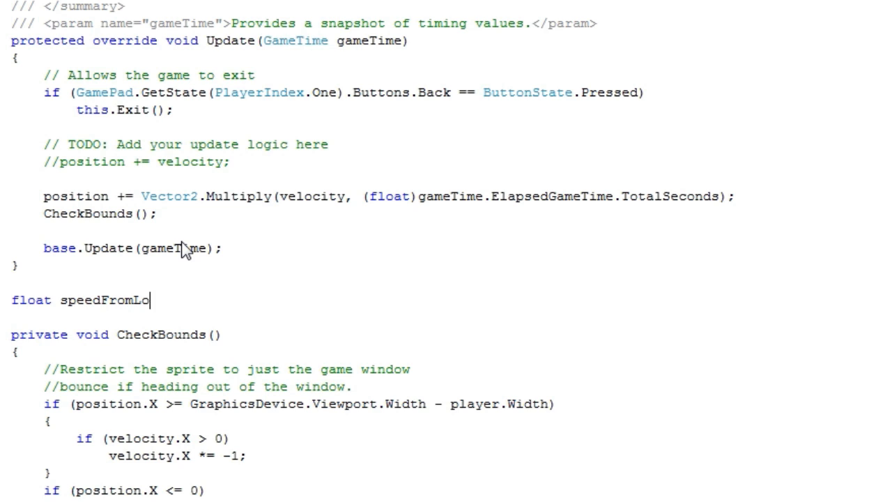
type("opT")
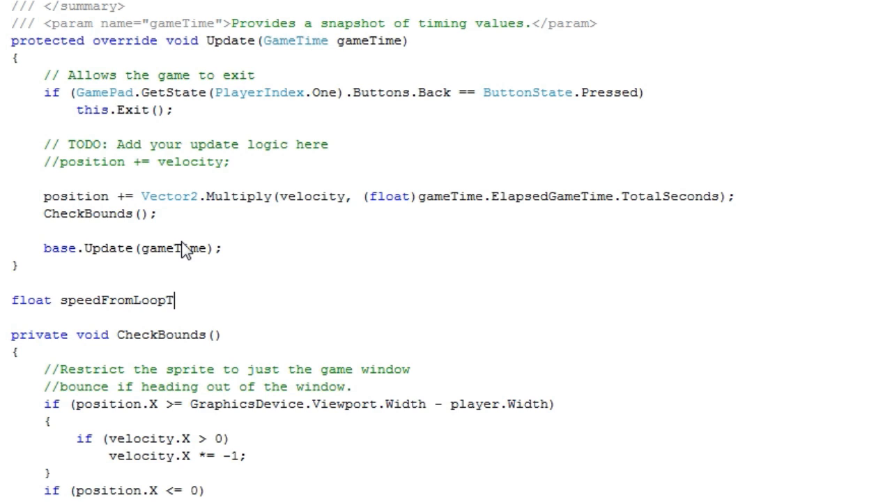
type("ime(")
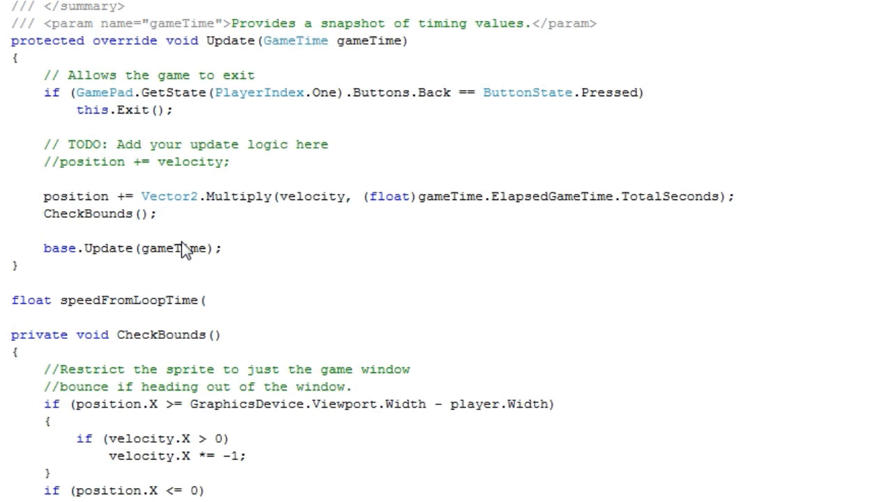
type("float speed")
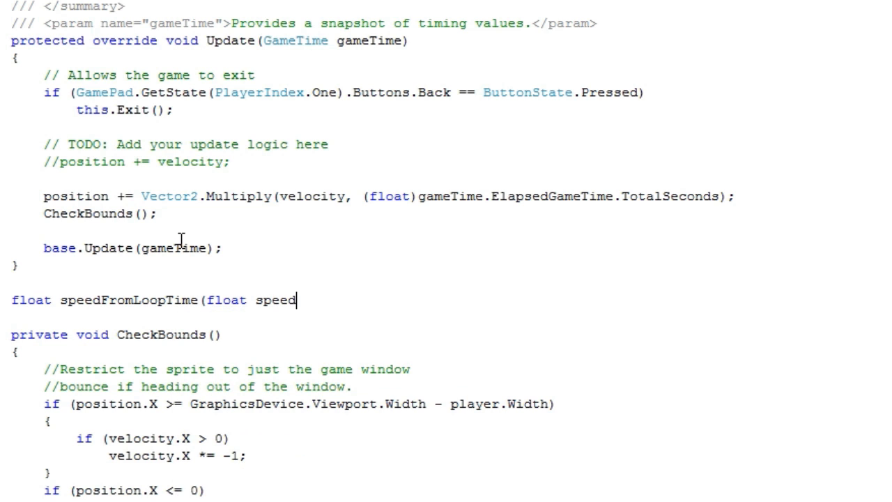
type(")")
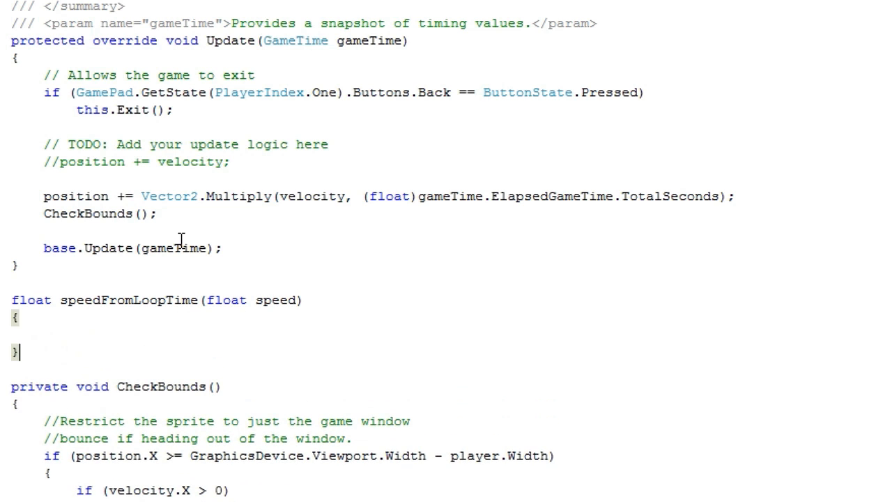
Give the method the body return speed * 60;.
type("return")
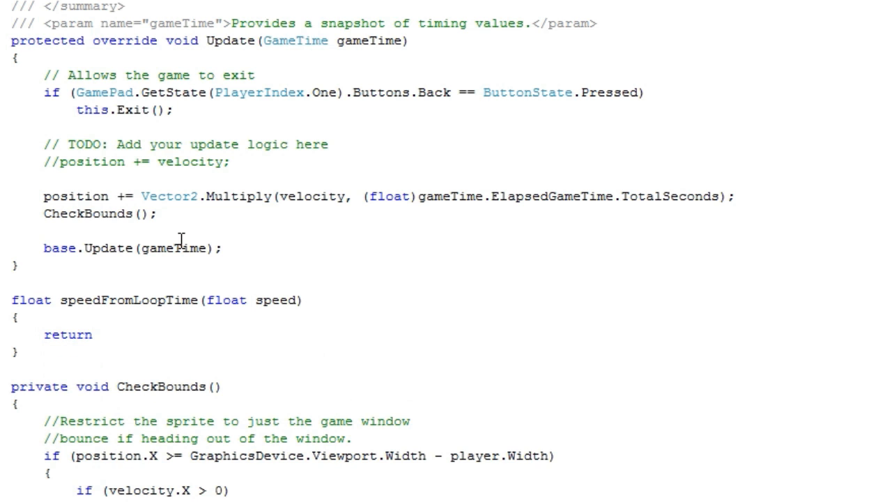
type("speed *")
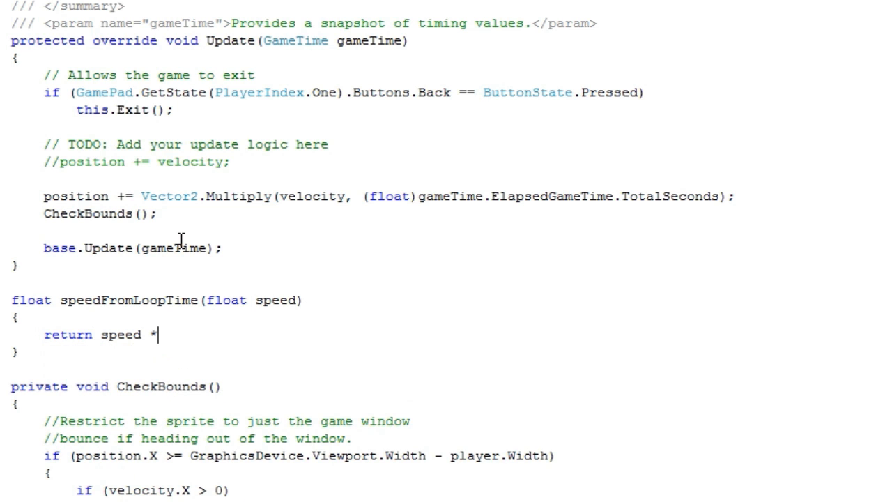
type("60")
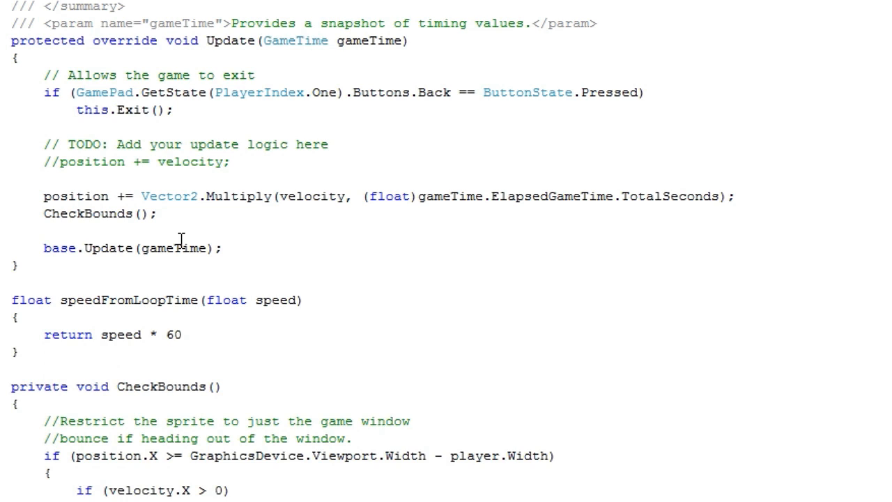
type(";")
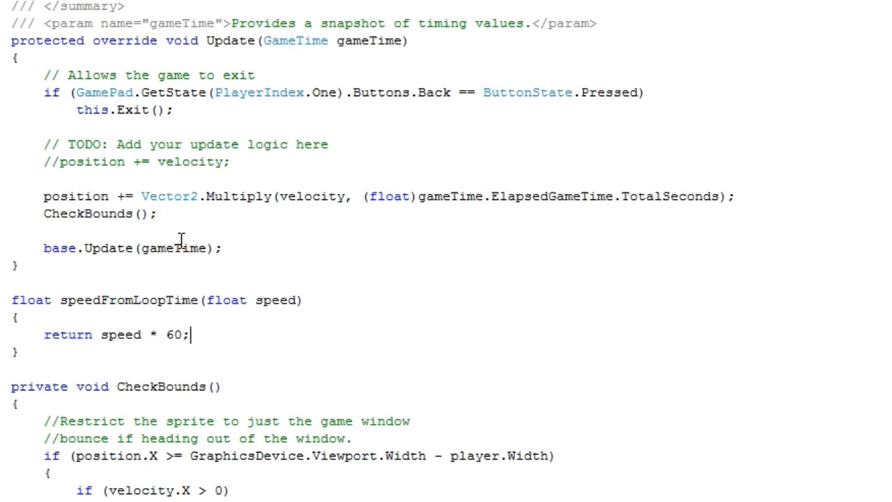
mouse_move(166, 334)
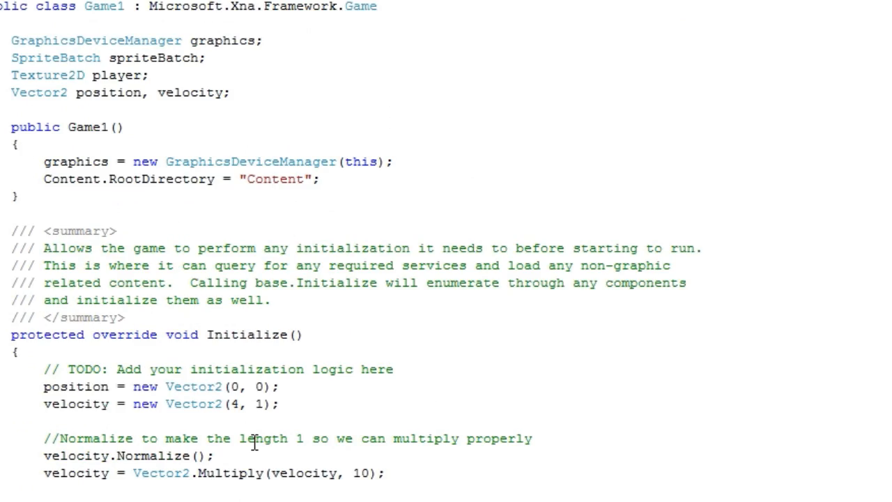
Change Initialize's velocity multiplier from 10 to speedFromLoopTime(10), test-run, and close the game.
scroll("down", 3)
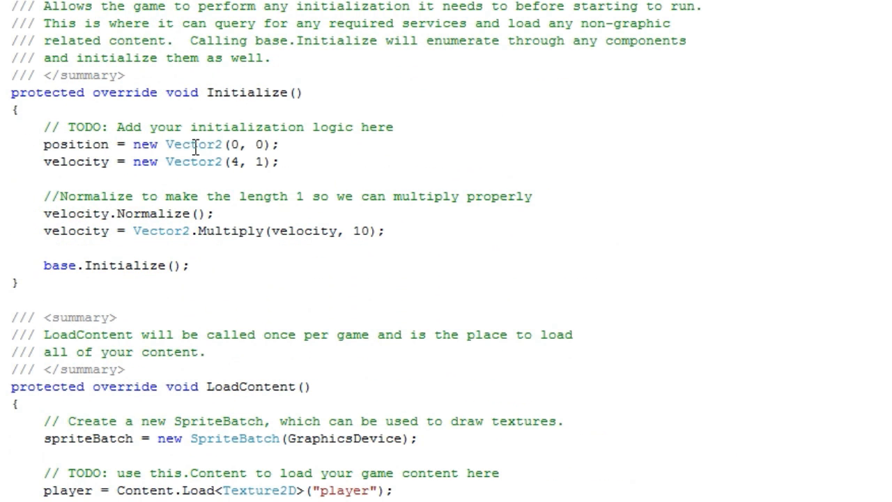
triple_click(128, 213)
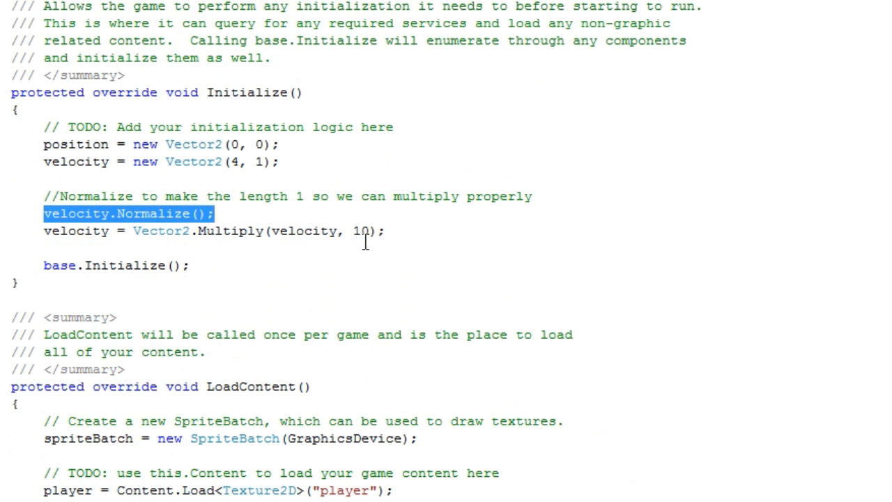
double_click(300, 231)
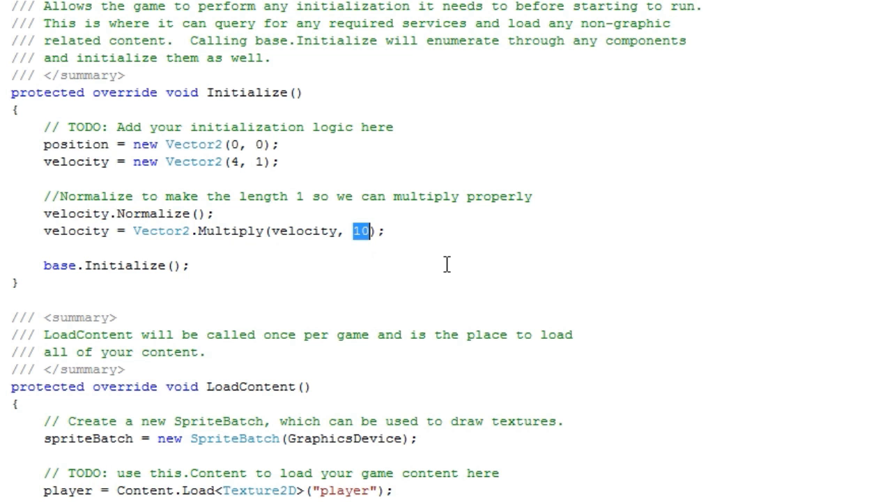
scroll("down", 3)
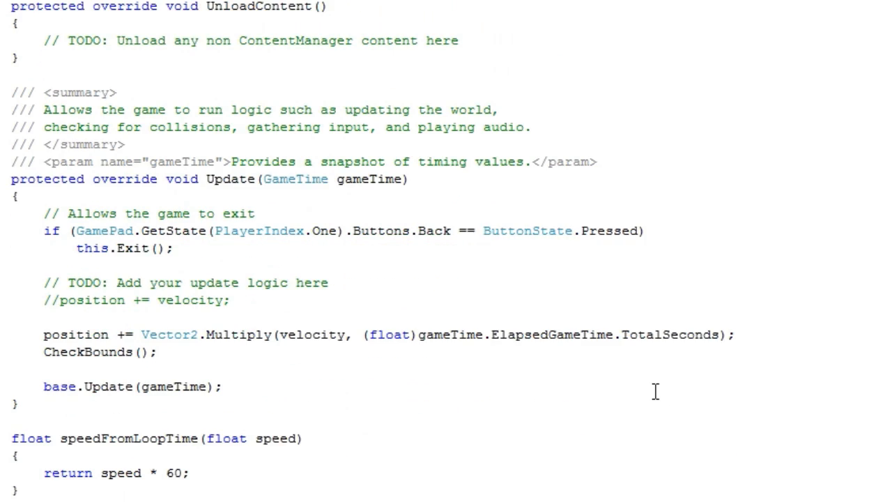
scroll("up", 3)
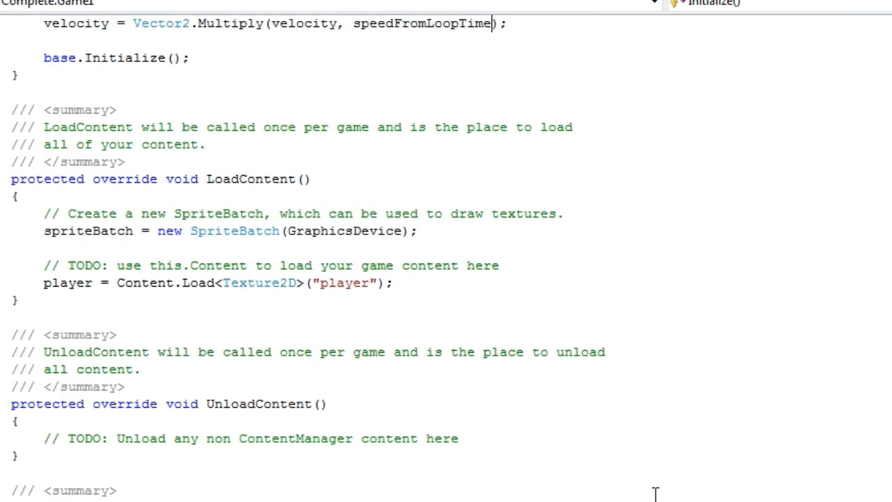
type("(10")
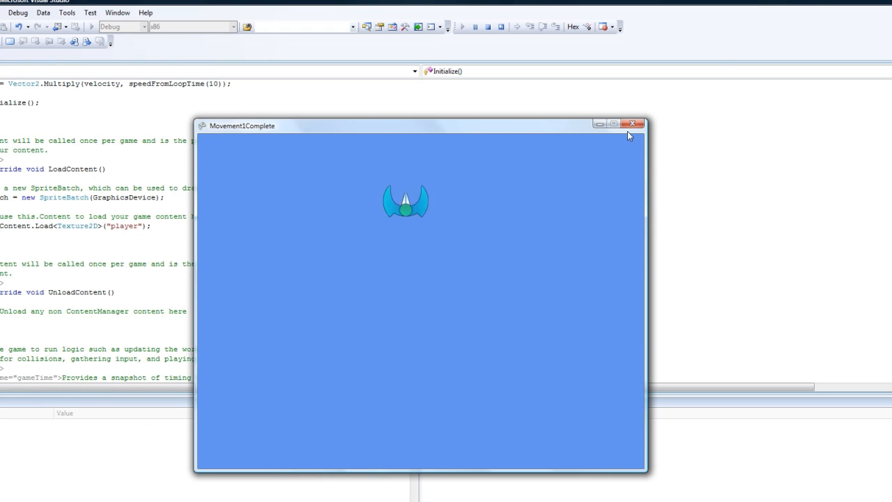
left_click(633, 123)
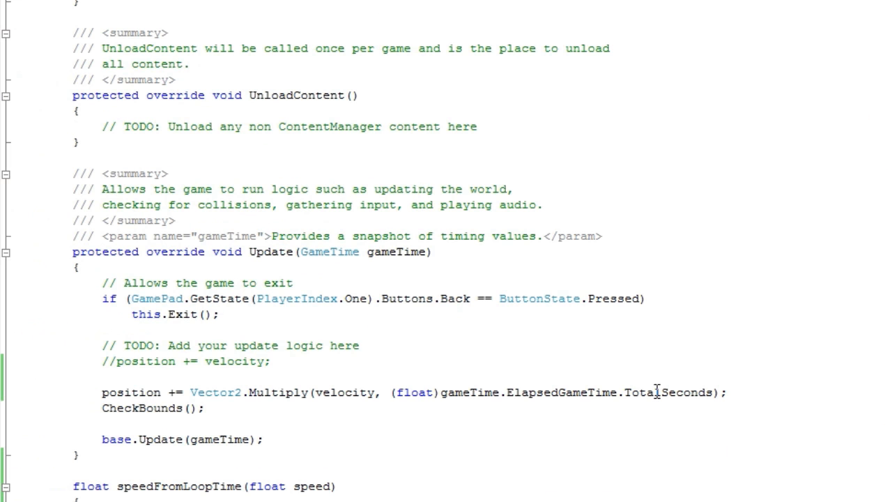
mouse_move(464, 391)
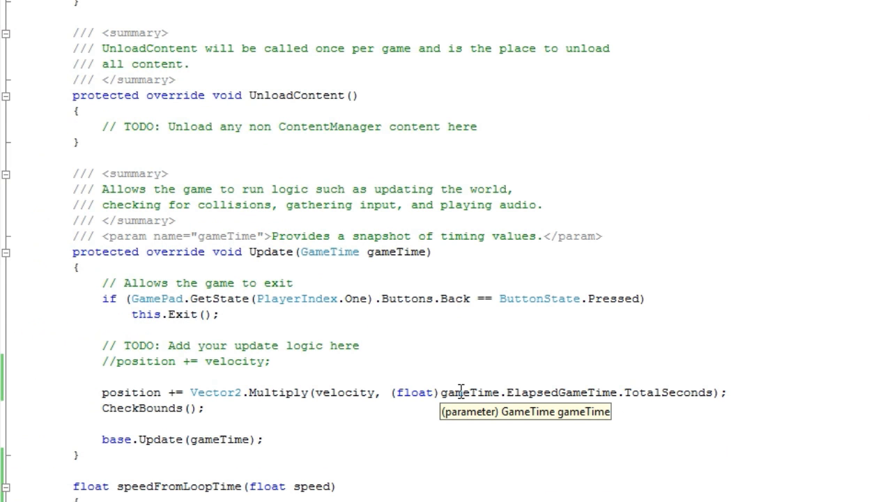
mouse_move(466, 387)
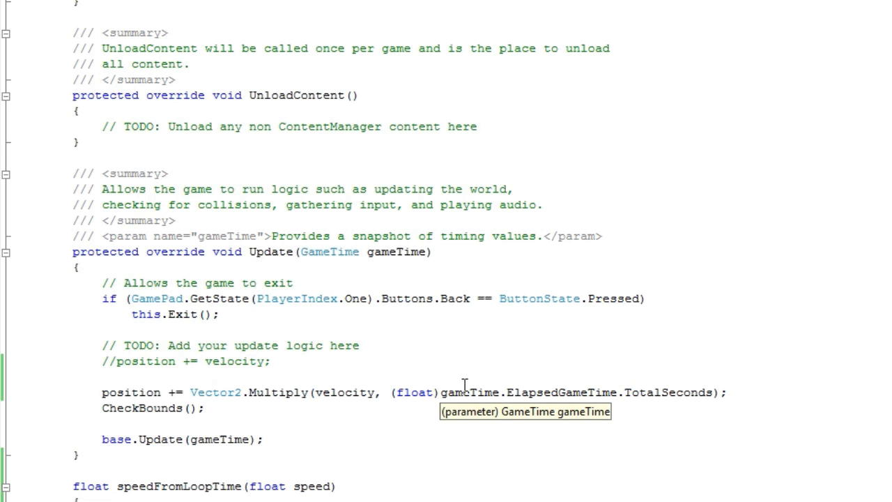
mouse_move(580, 385)
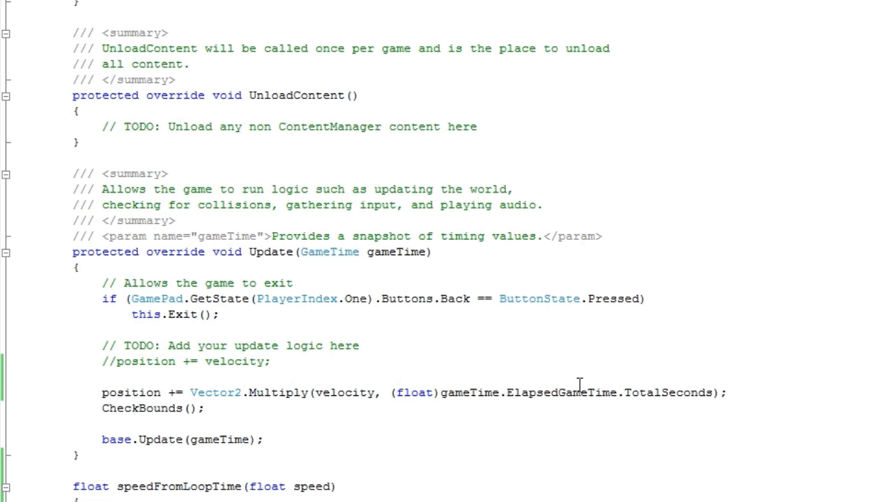
mouse_move(521, 398)
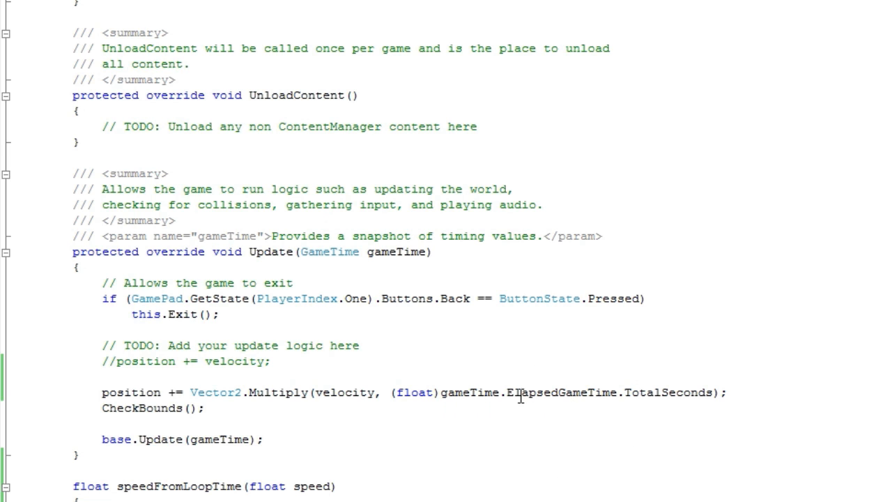
mouse_move(521, 394)
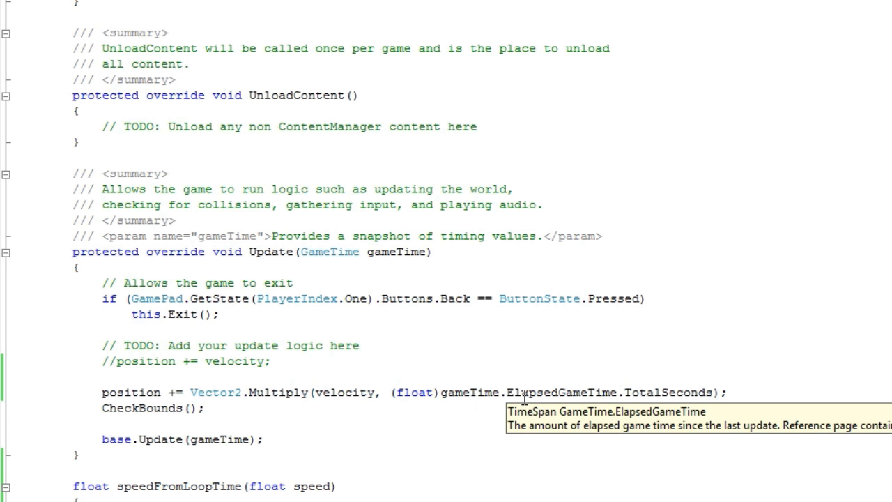
scroll("up", 3)
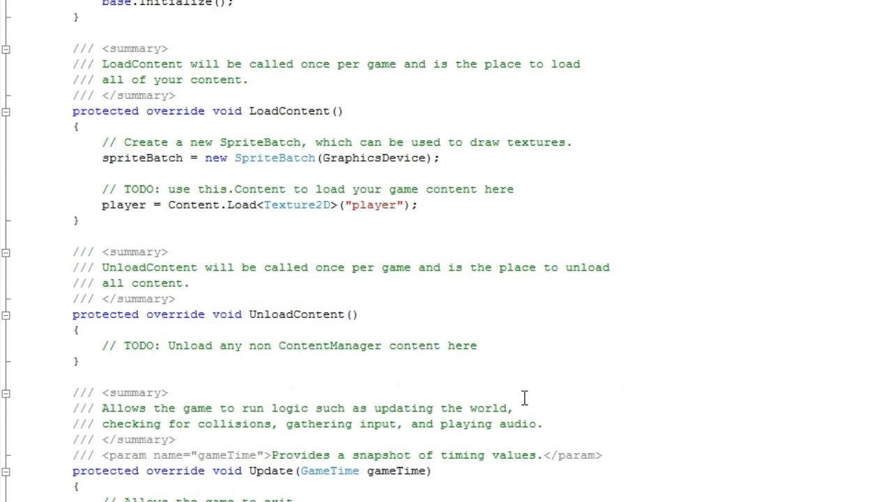
scroll("down", 3)
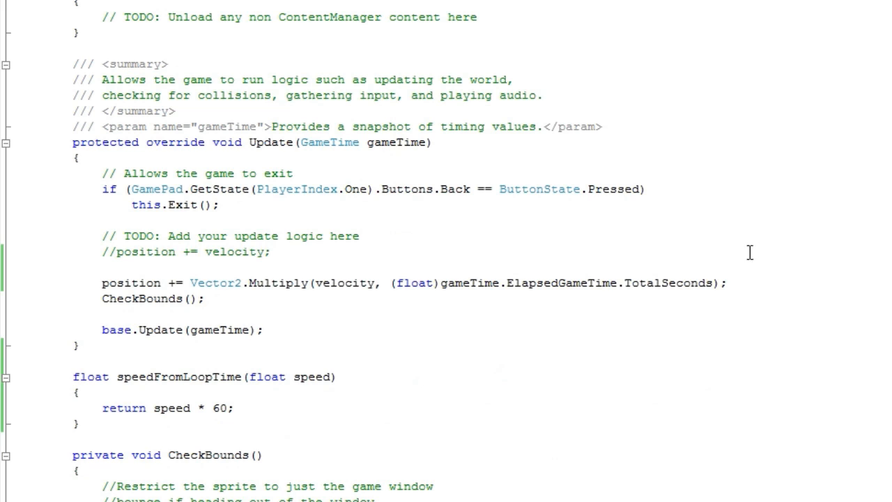
mouse_move(206, 278)
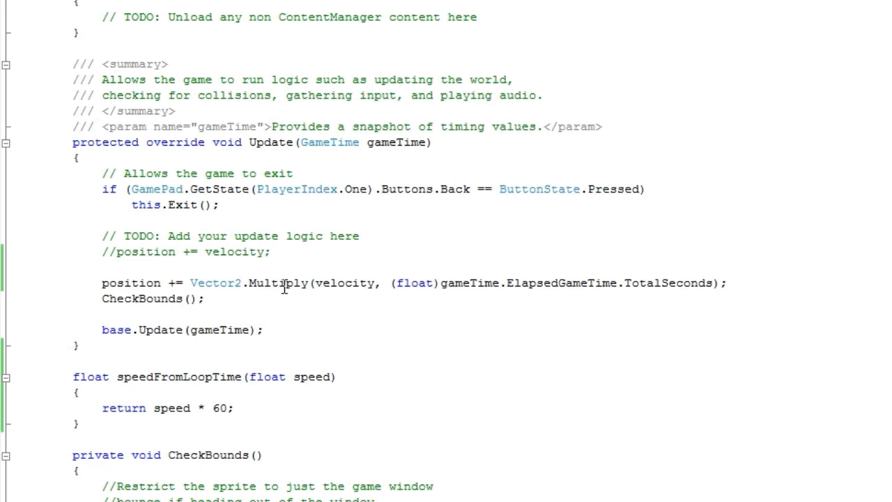
double_click(337, 282)
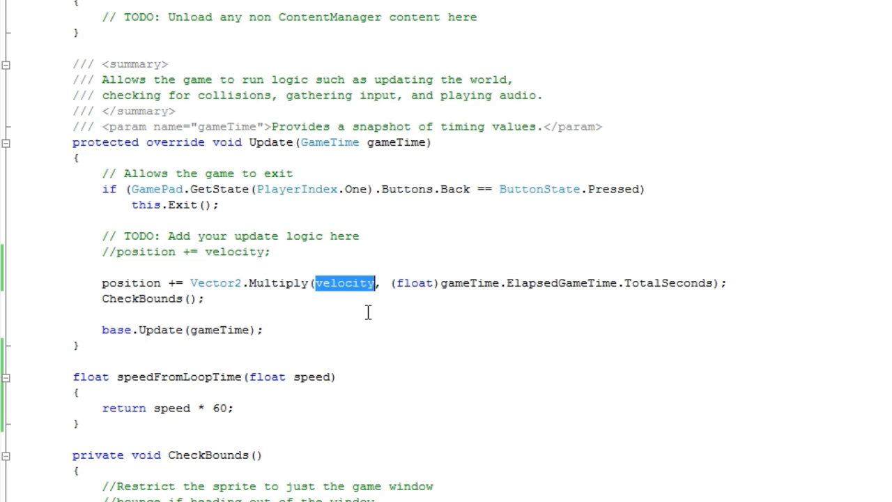
left_click_drag(396, 283, 694, 283)
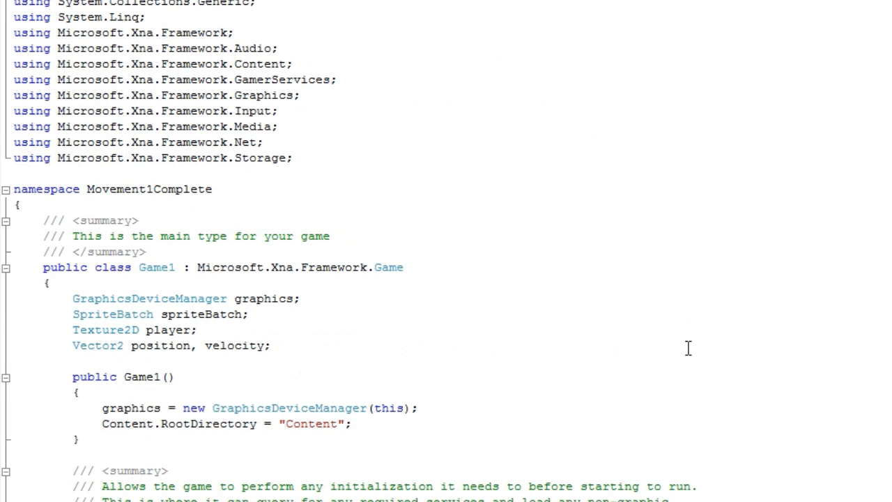
Review the speedFromLoopTime(10) call in Initialize and the method's 60 multiplier.
scroll("down", 3)
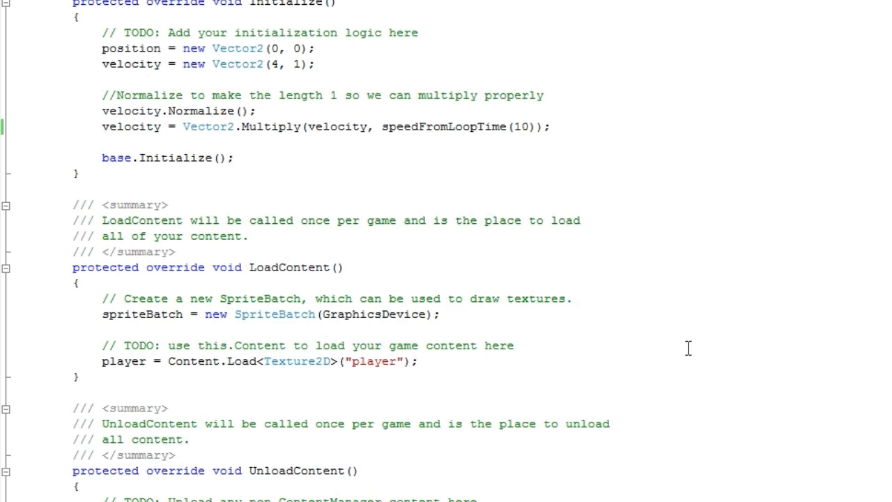
double_click(452, 126)
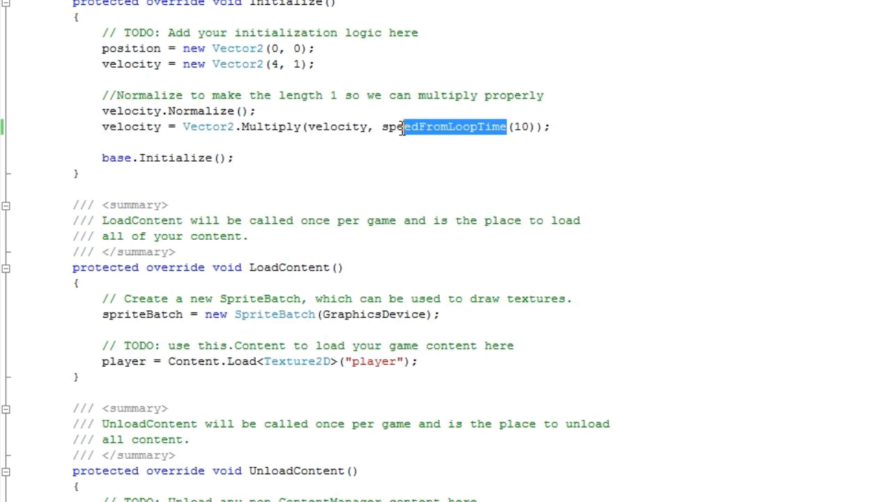
double_click(444, 126)
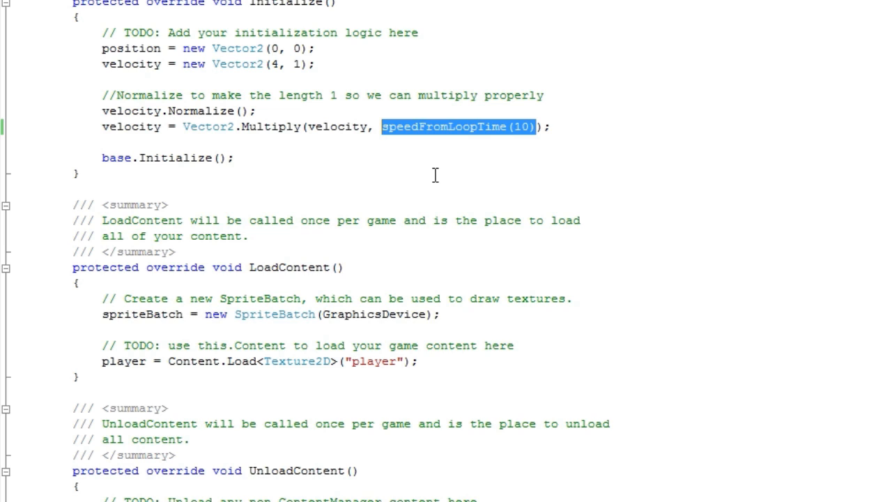
mouse_move(440, 178)
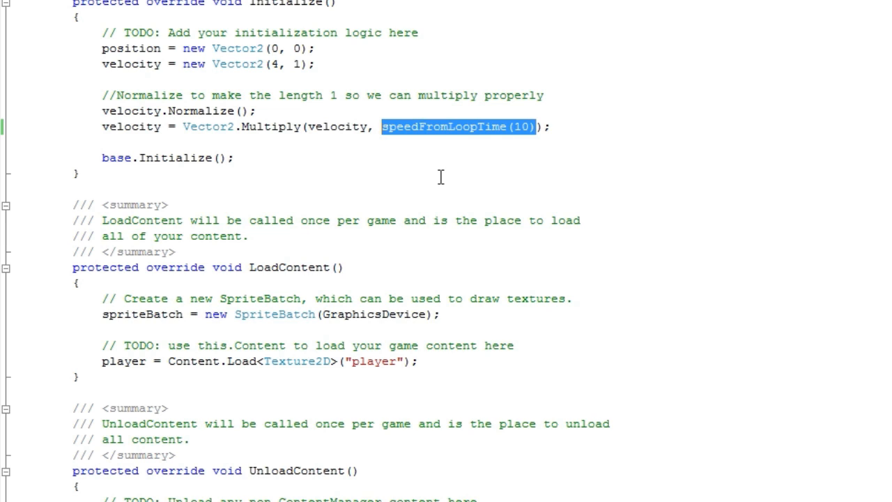
mouse_move(447, 188)
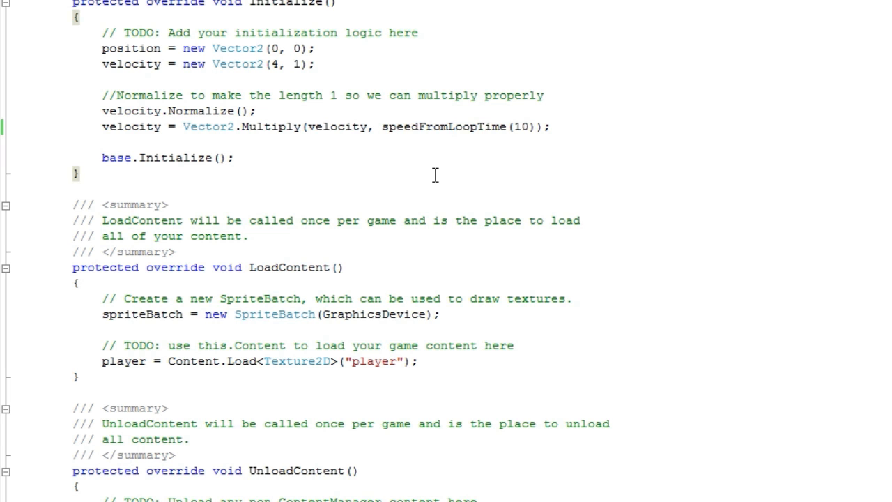
scroll("down", 3)
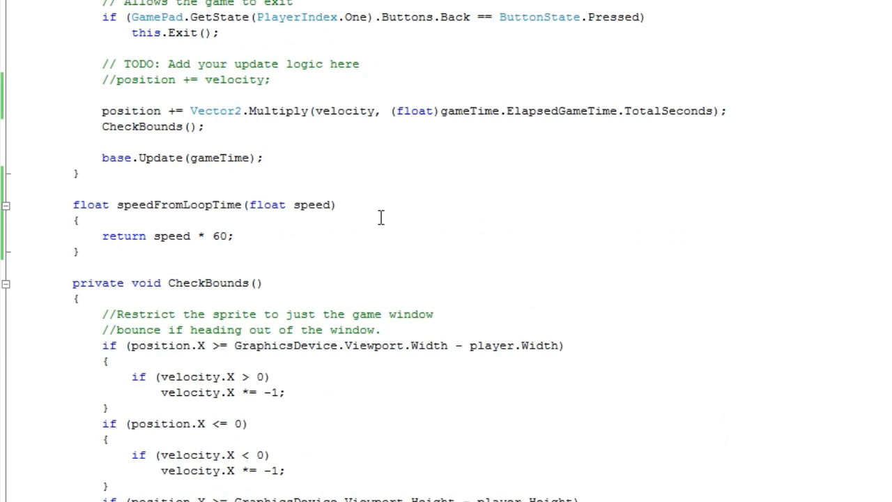
mouse_move(218, 235)
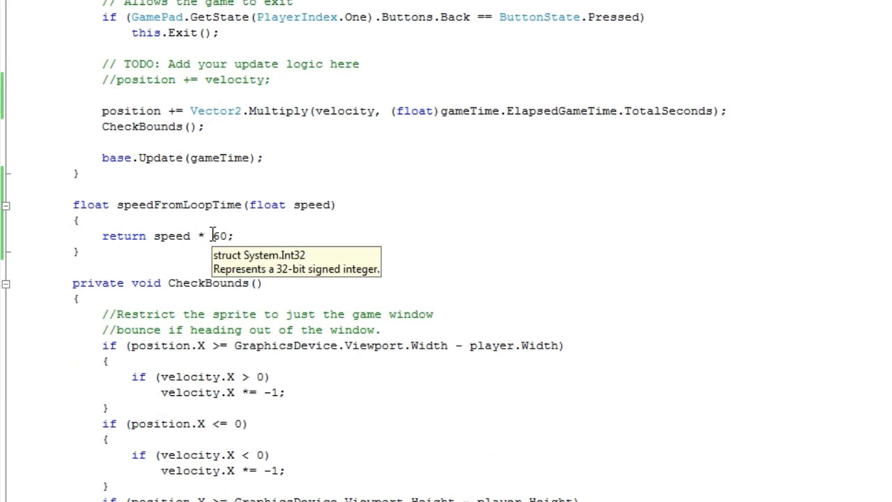
double_click(219, 236)
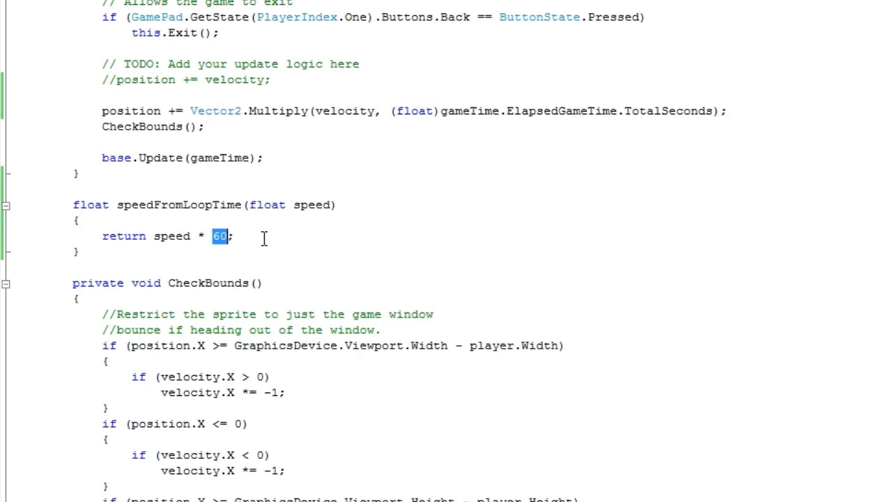
mouse_move(252, 238)
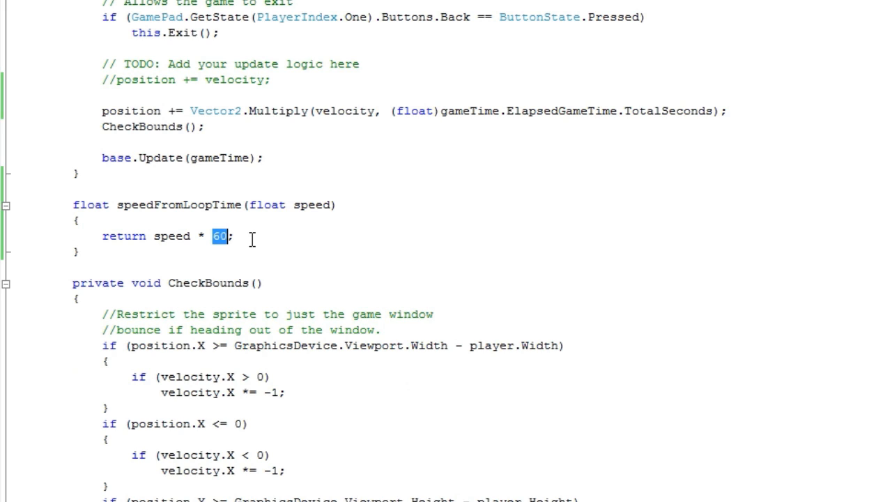
mouse_move(220, 238)
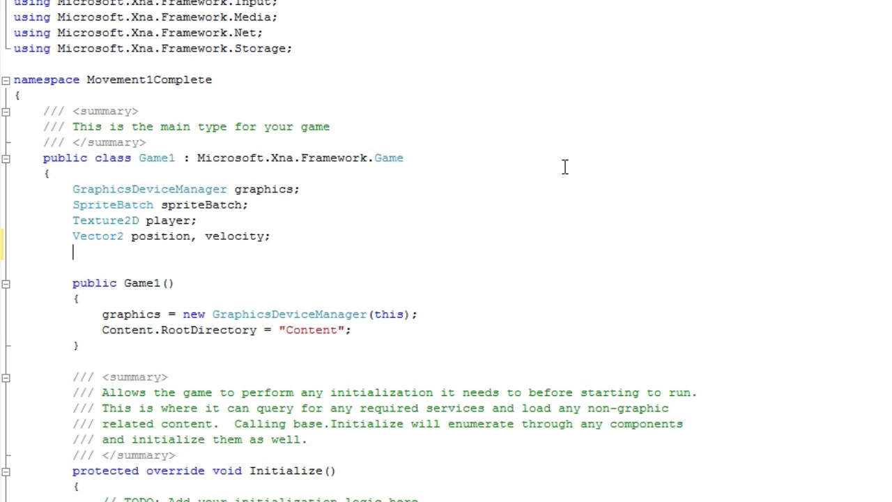
Declare 'float time;' on the line below 'Vector2 position, velocity;'.
type("float tim")
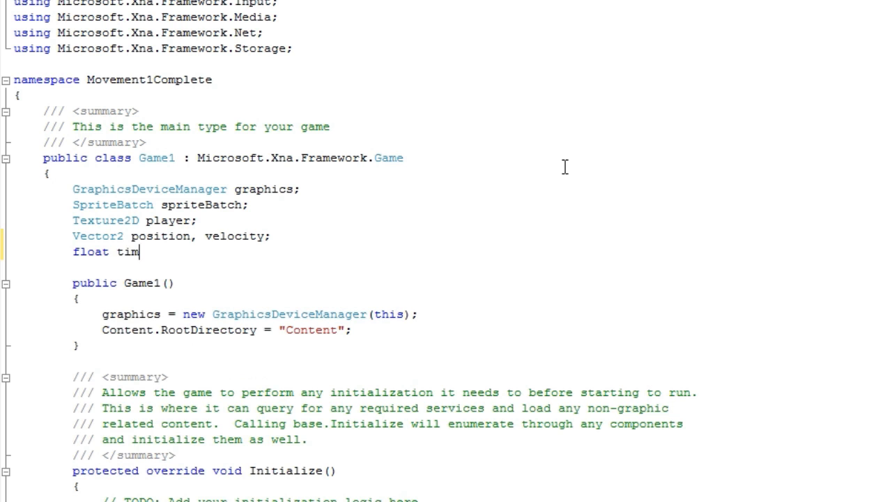
type("e;")
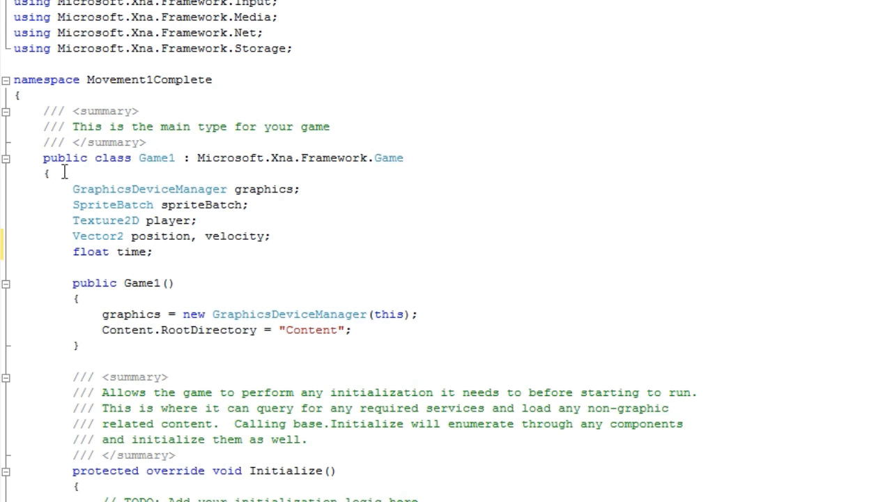
scroll("down", 3)
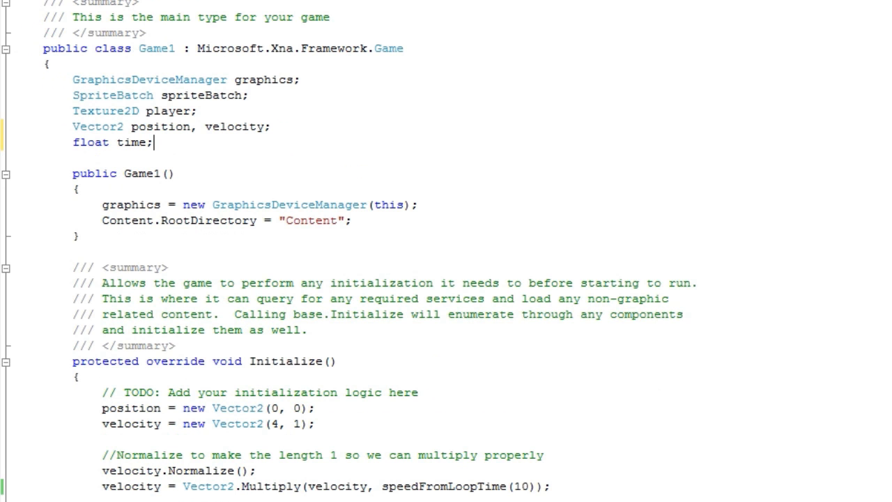
mouse_move(373, 315)
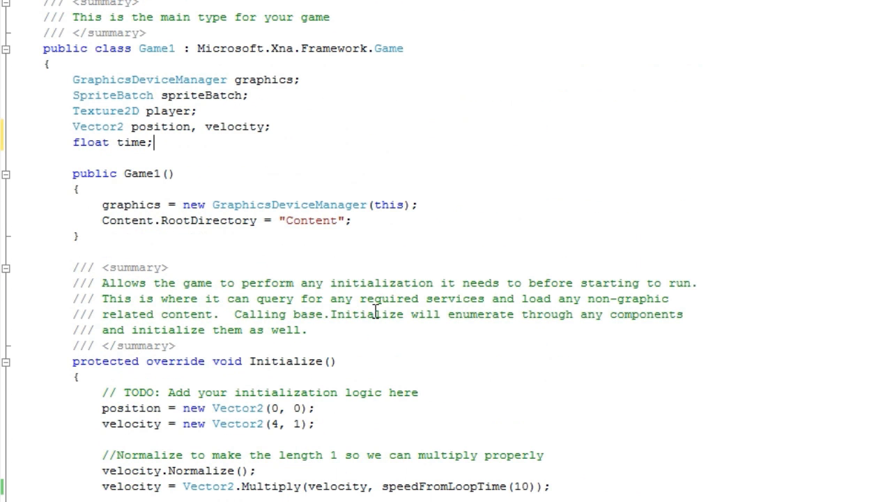
scroll("down", 3)
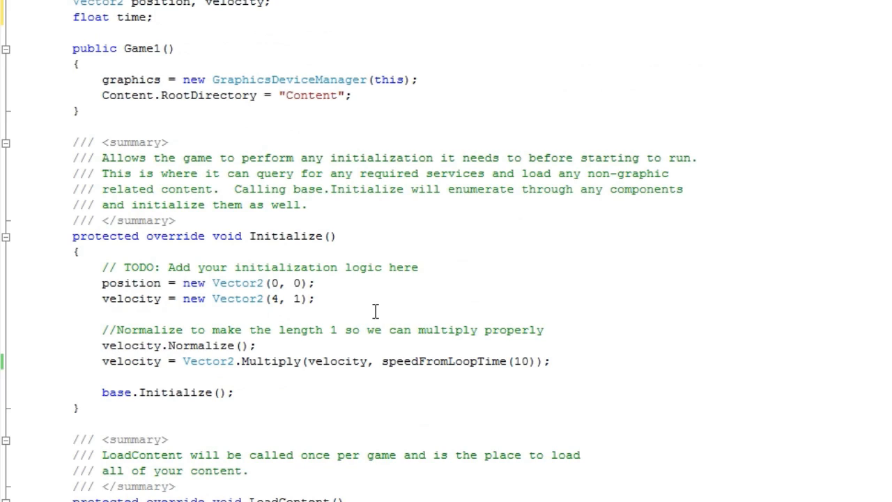
scroll("up", 3)
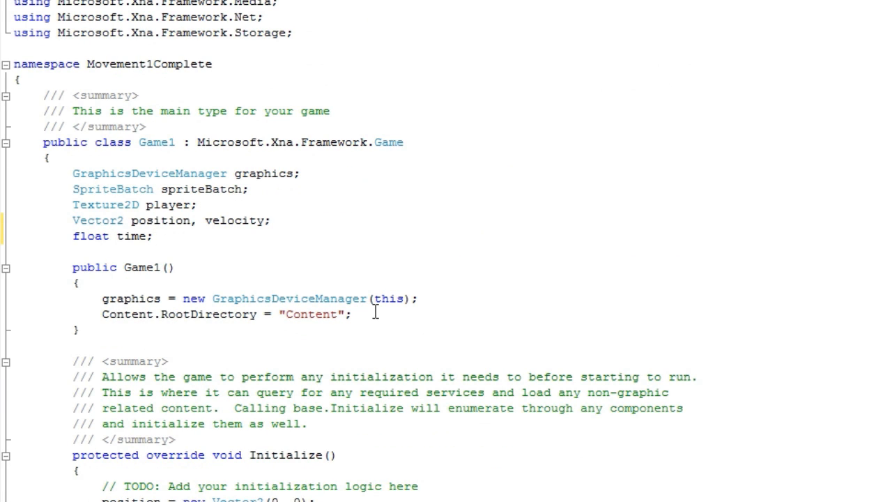
left_click(152, 235)
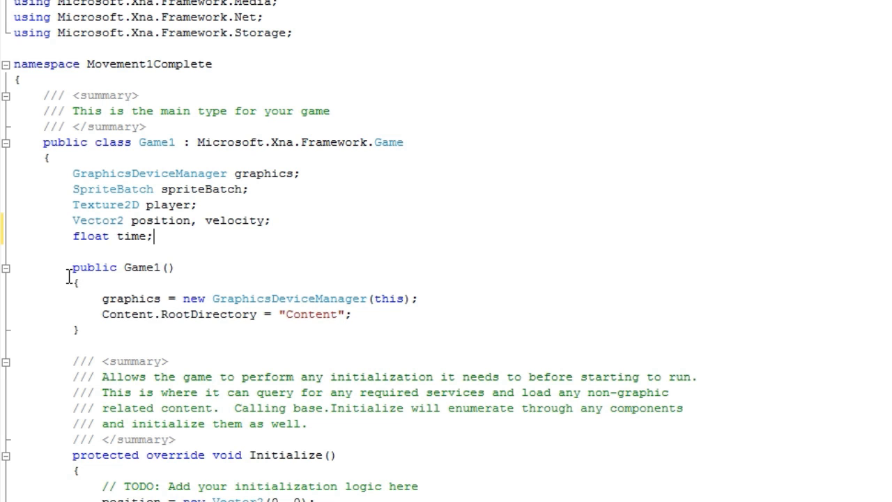
Set time = 0.5 in Initialize and multiply Update's elapsed-seconds movement by time.
scroll("down", 3)
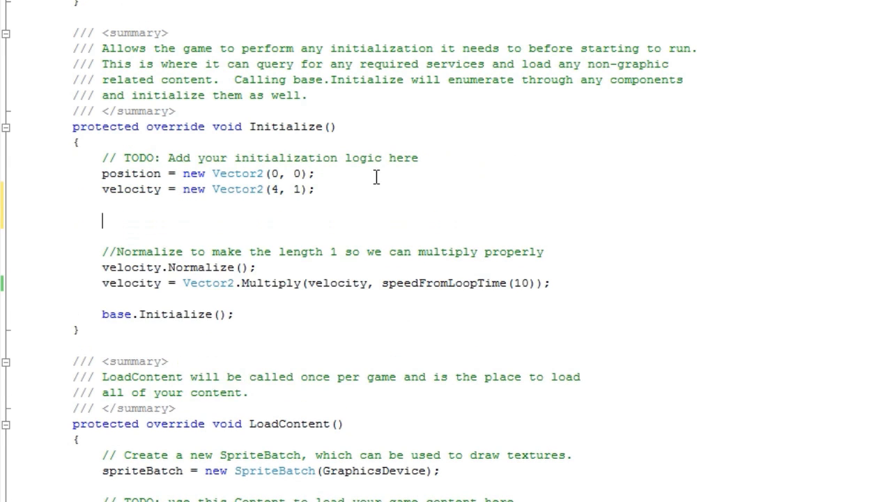
type("time =")
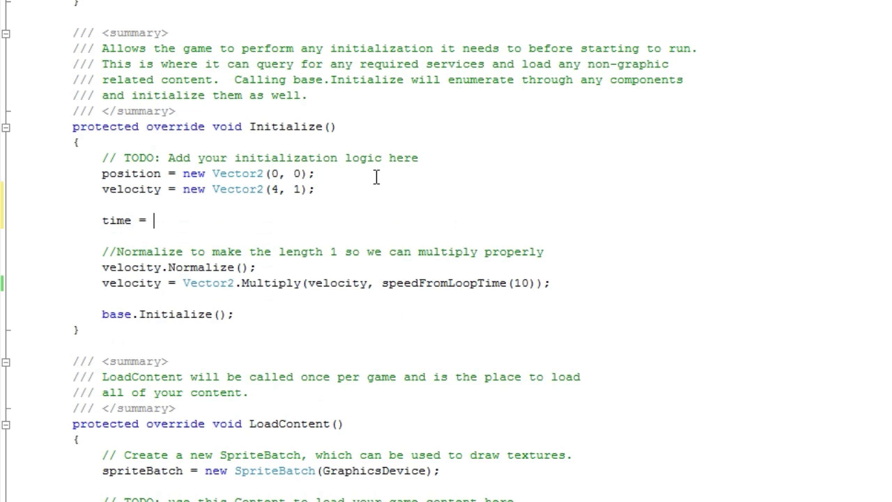
type("0.5'")
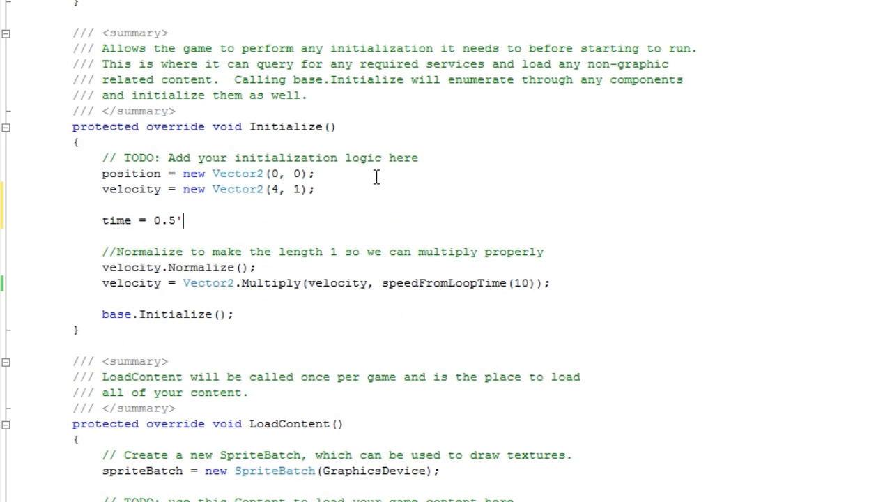
scroll("down", 3)
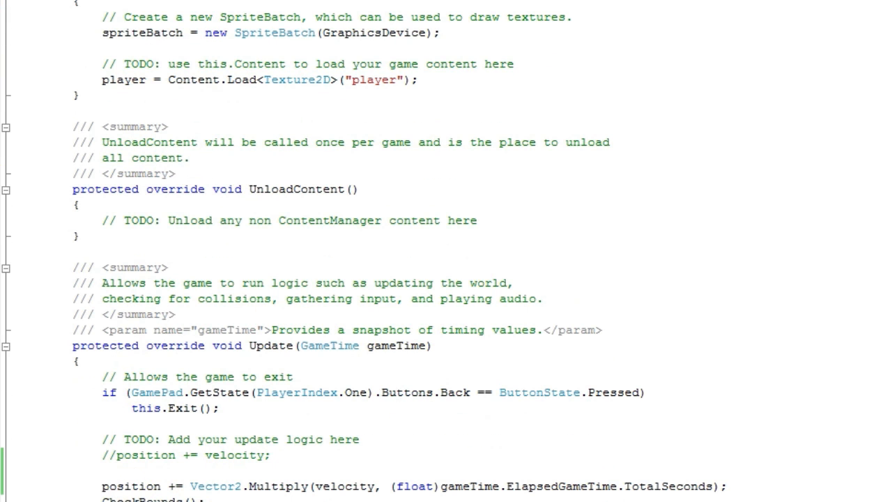
scroll("down", 3)
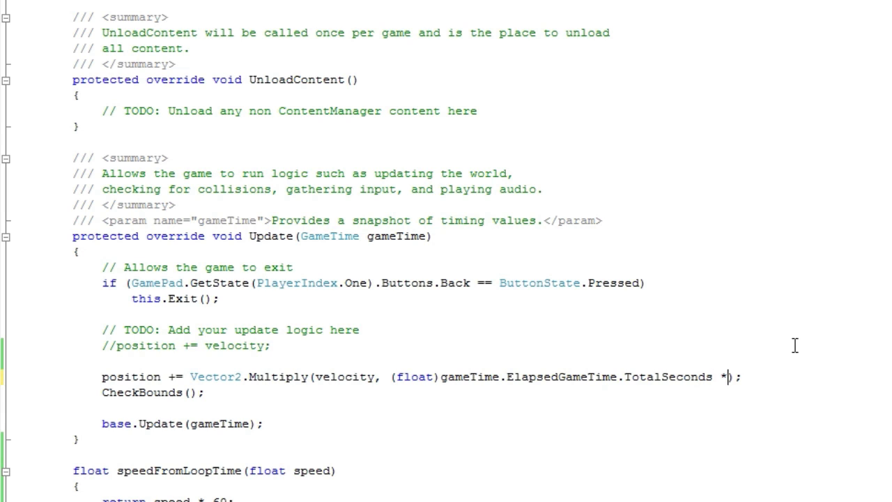
type("time")
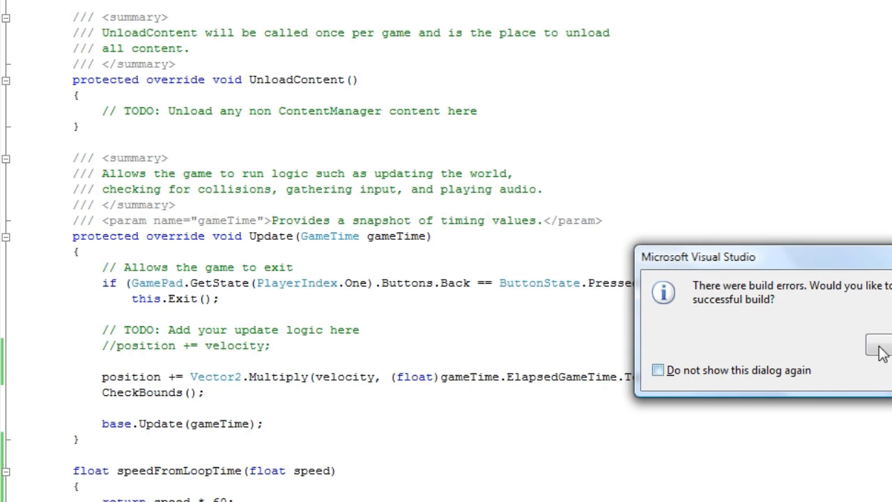
Run despite build errors, set time to 0, rerun, and close the game window.
left_click(879, 348)
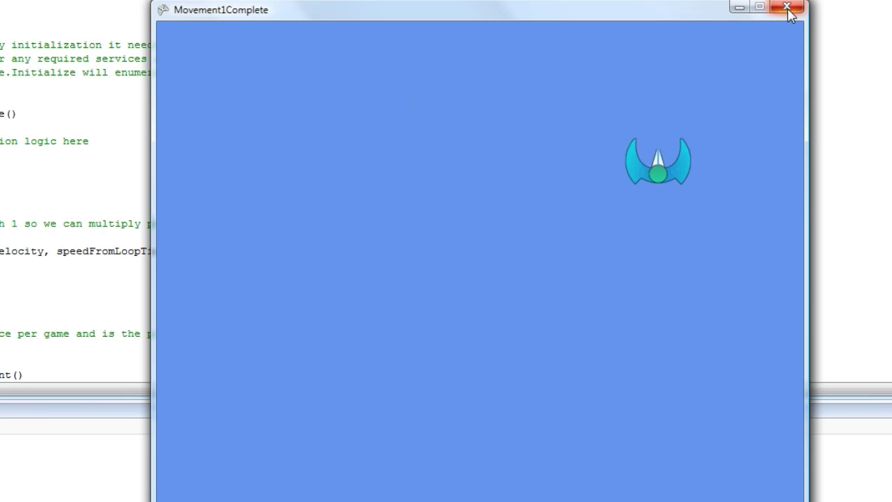
left_click(787, 8)
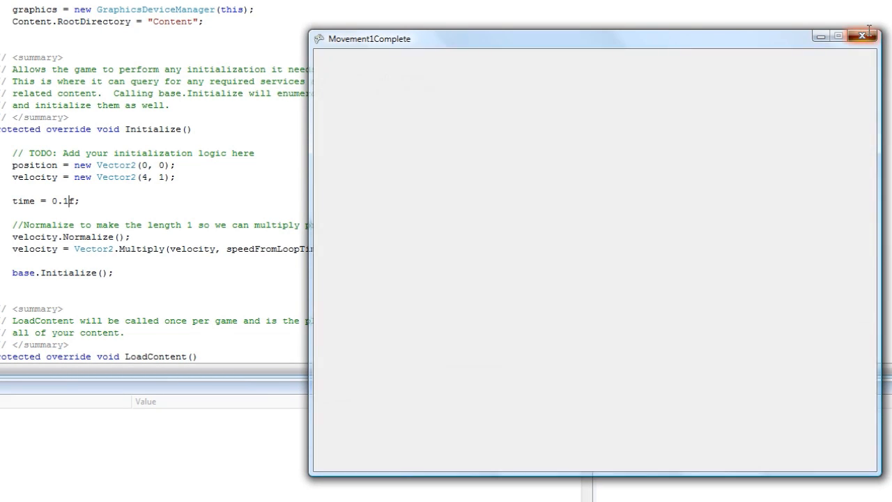
left_click(864, 36)
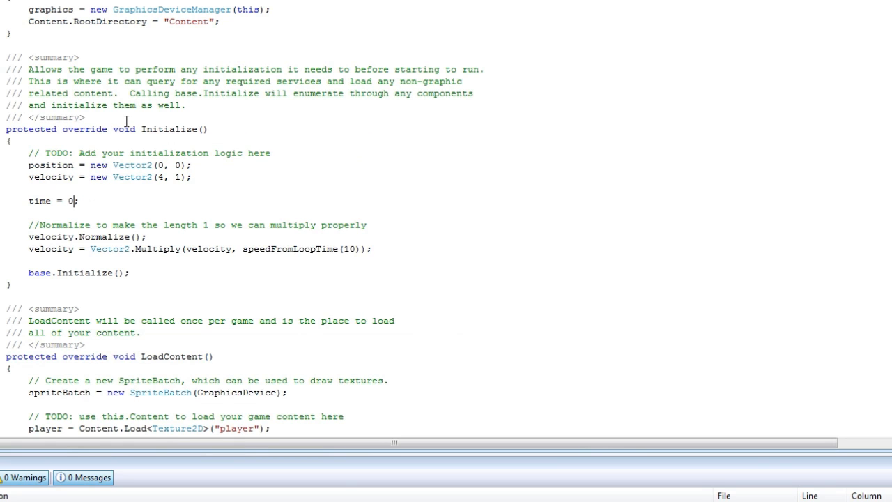
key("F5")
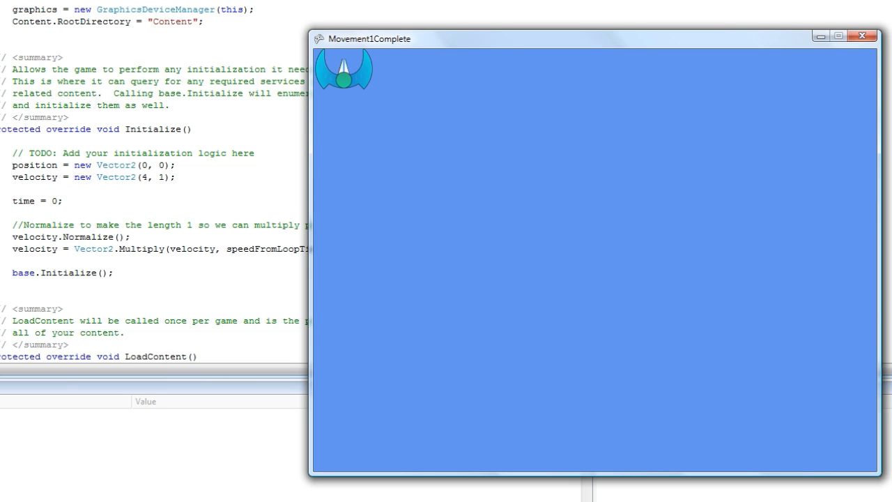
mouse_move(863, 36)
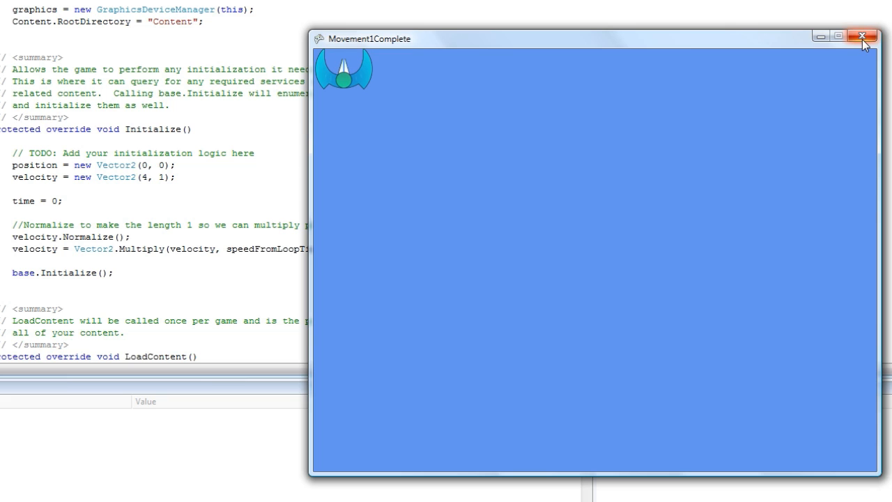
mouse_move(863, 35)
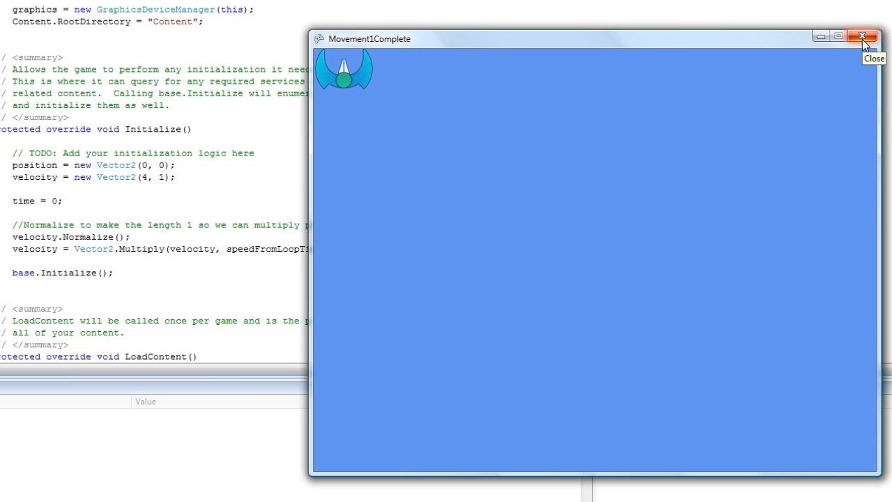
left_click(862, 35)
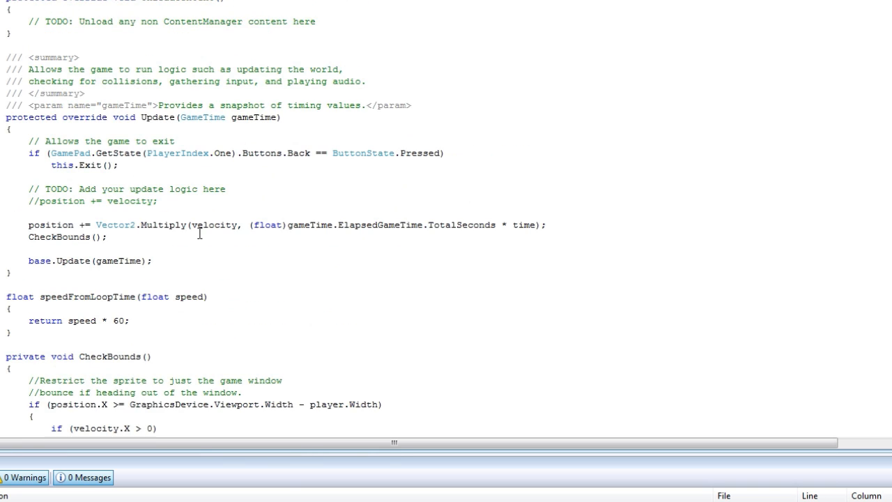
Add acceleration.X *= -1; below velocity.X *= -1; in CheckBounds' right-edge branch.
scroll("down", 3)
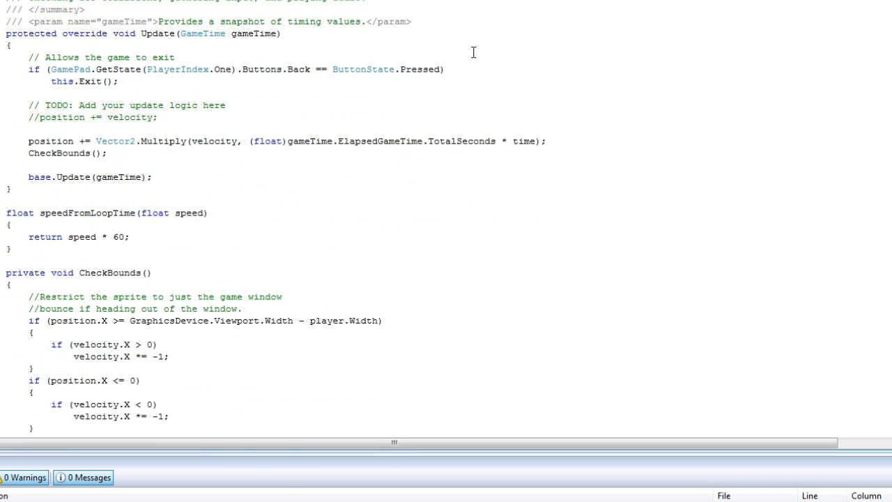
scroll("down", 3)
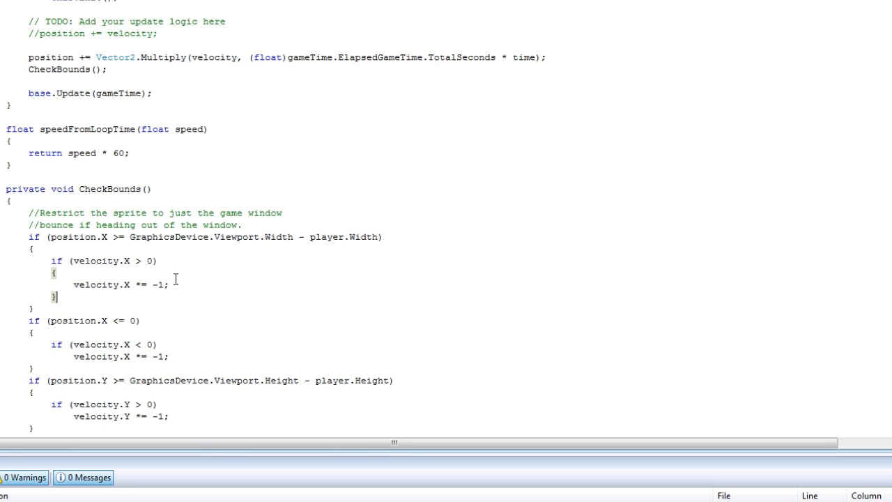
left_click(169, 285)
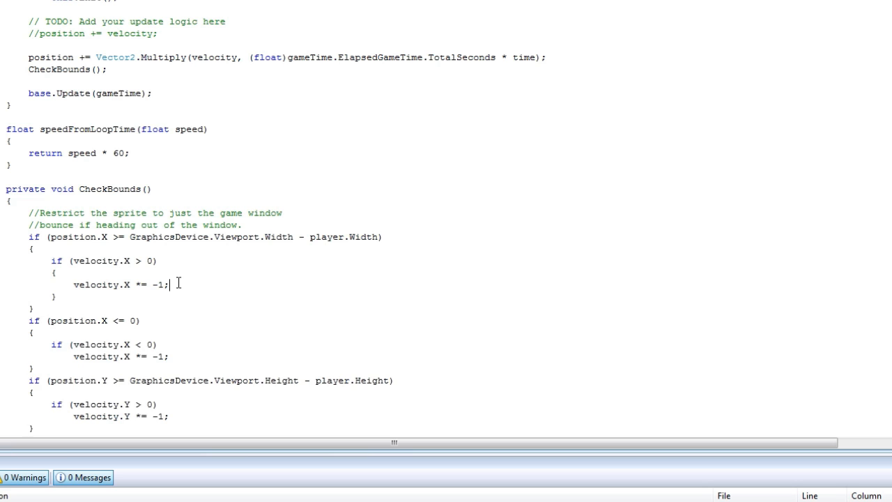
type("acc")
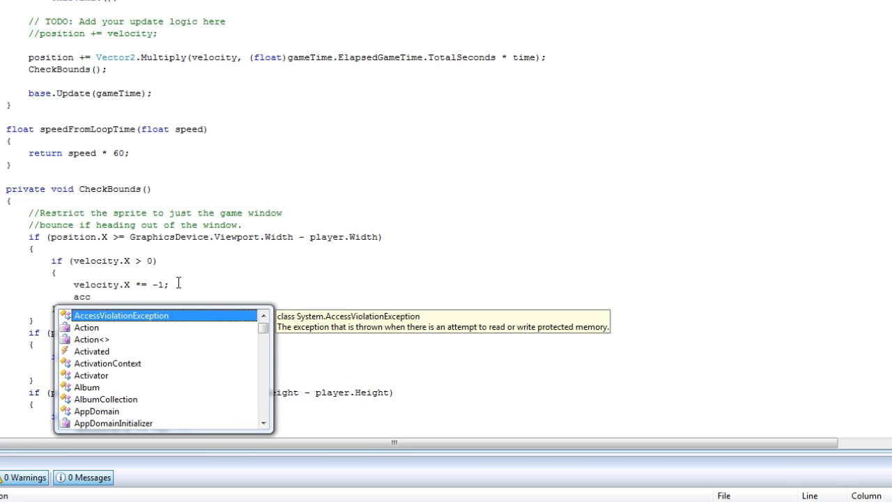
type("eleration")
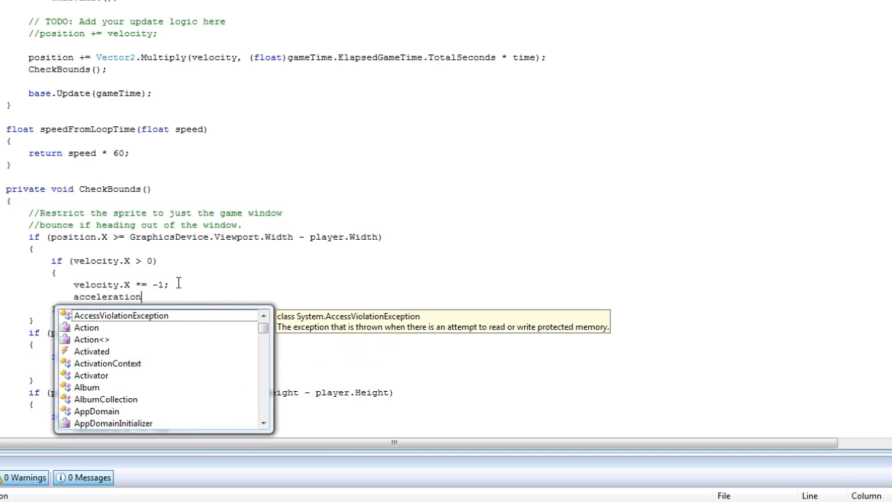
type(".X")
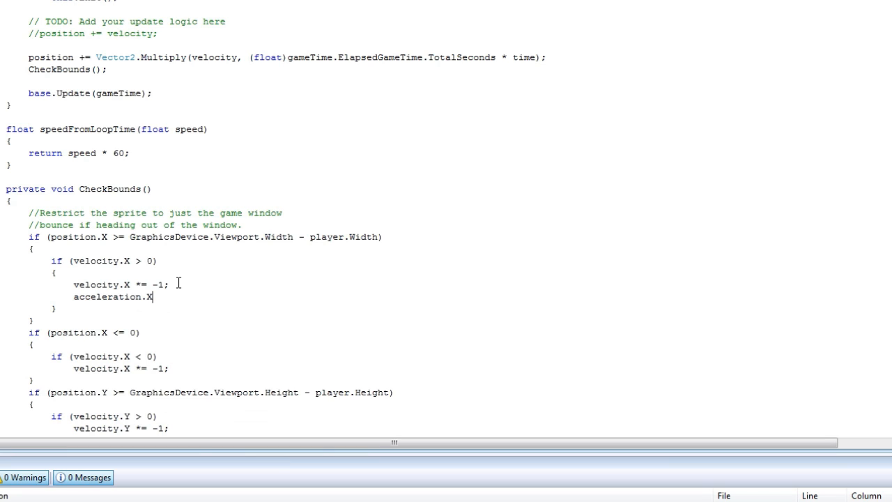
type("*=")
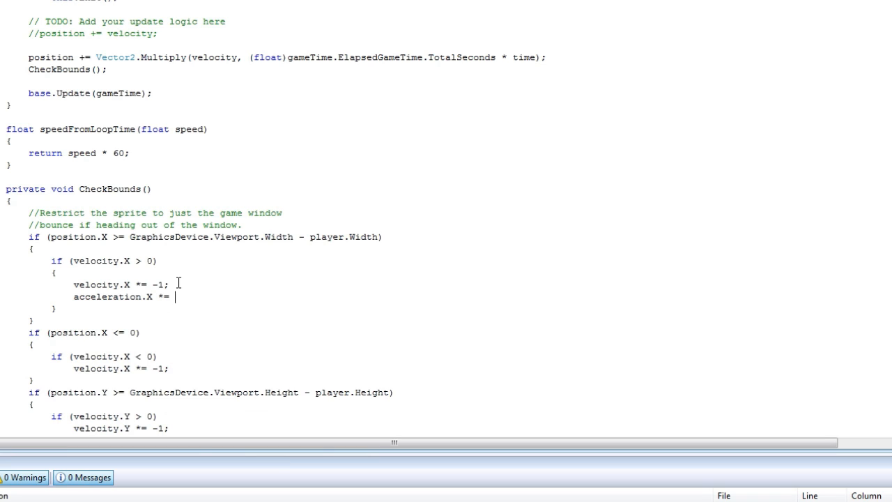
type("-1;")
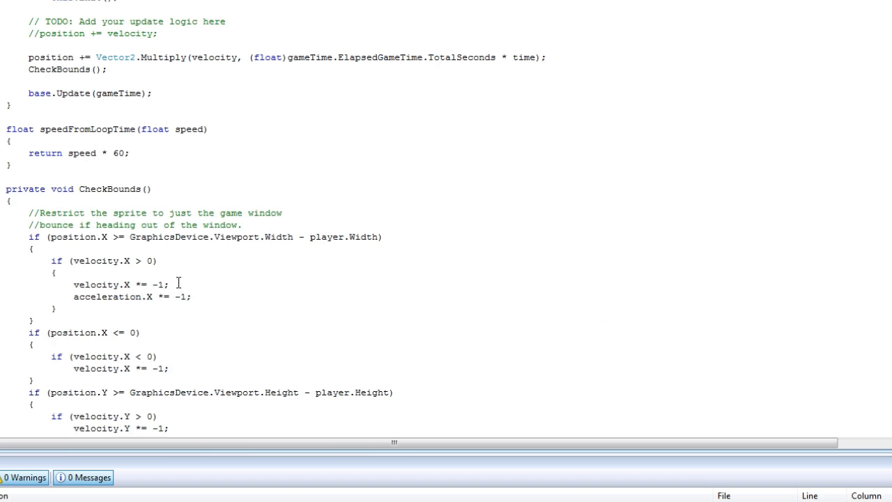
scroll("down", 3)
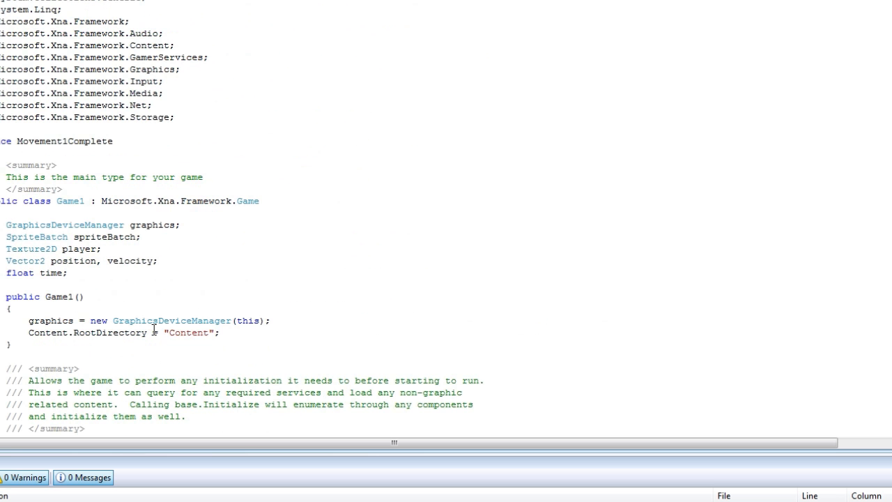
mouse_move(140, 338)
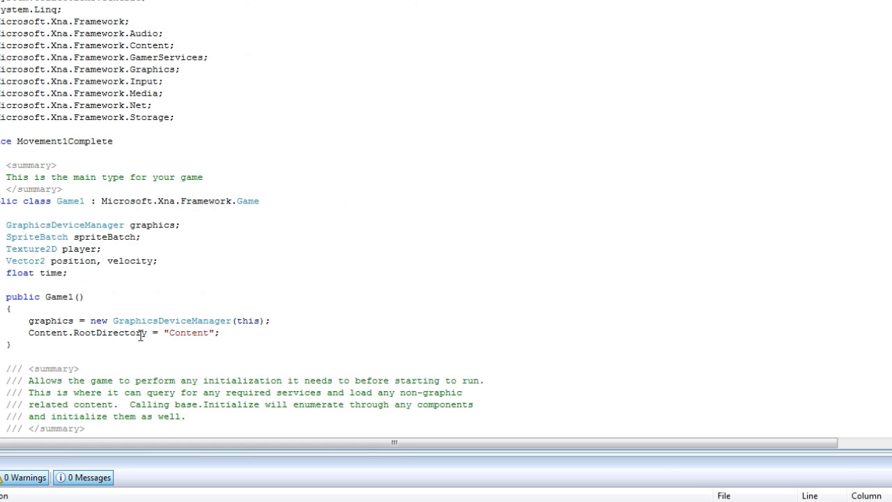